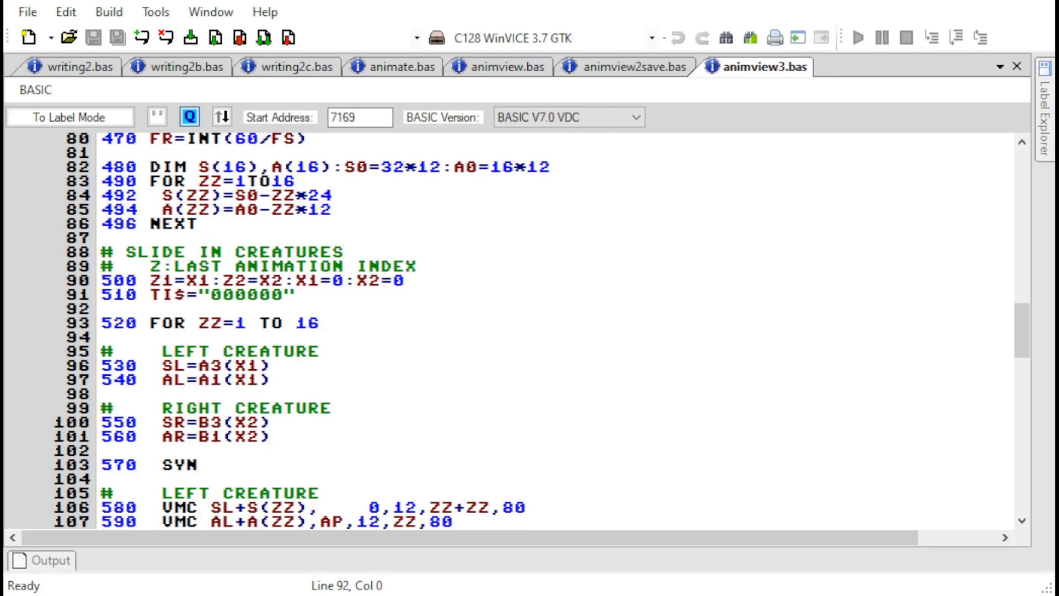
pyautogui.moveTo(915, 339)
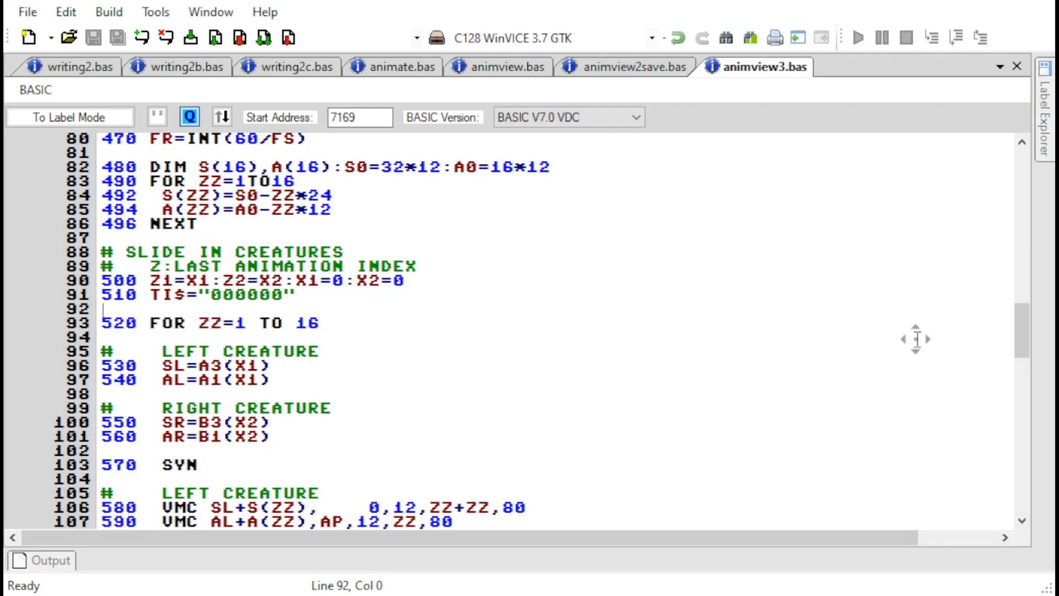
# Step: Scroll through the BASIC listing while the intro draws the Ultima IV title and border
pyautogui.scroll(-3)
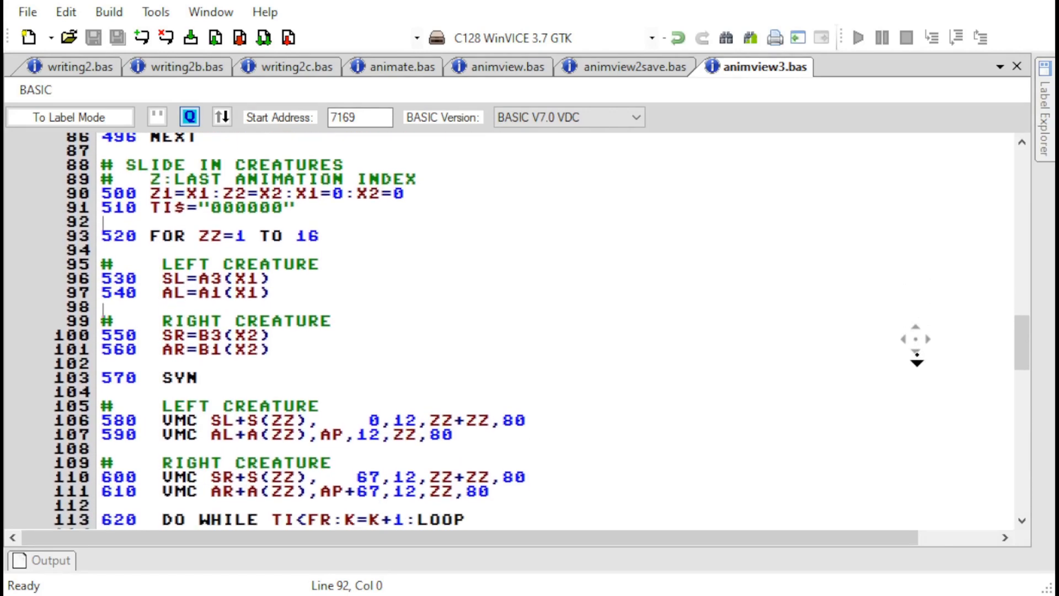
pyautogui.scroll(-3)
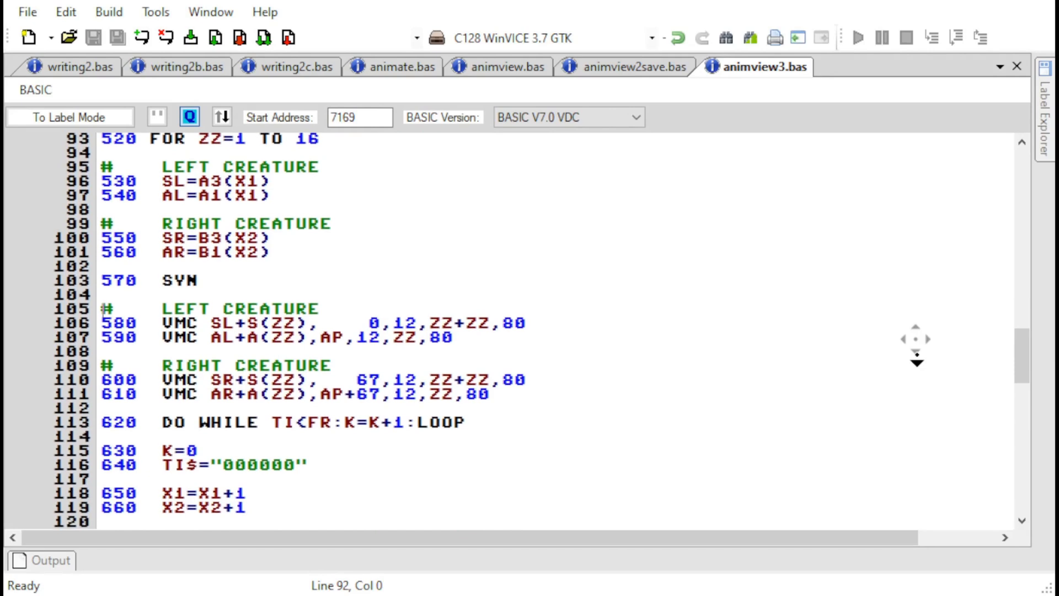
pyautogui.scroll(-3)
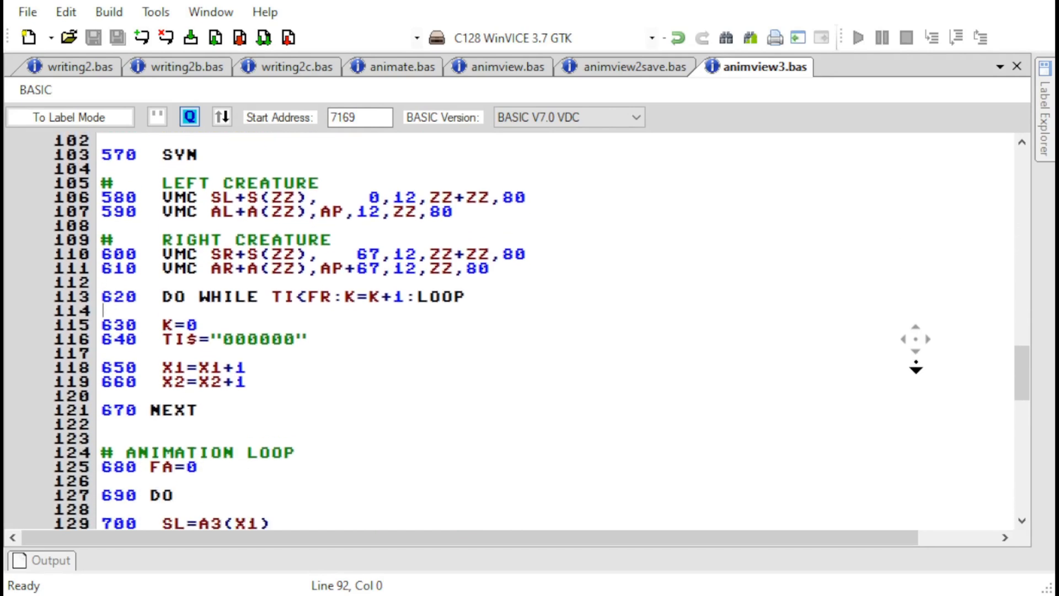
pyautogui.scroll(-3)
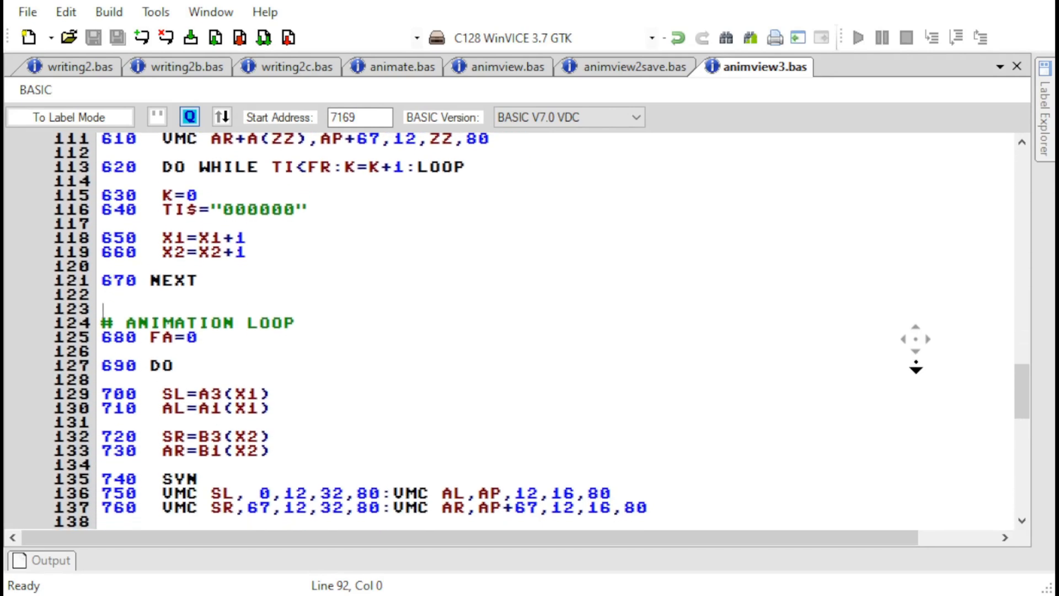
pyautogui.scroll(-3)
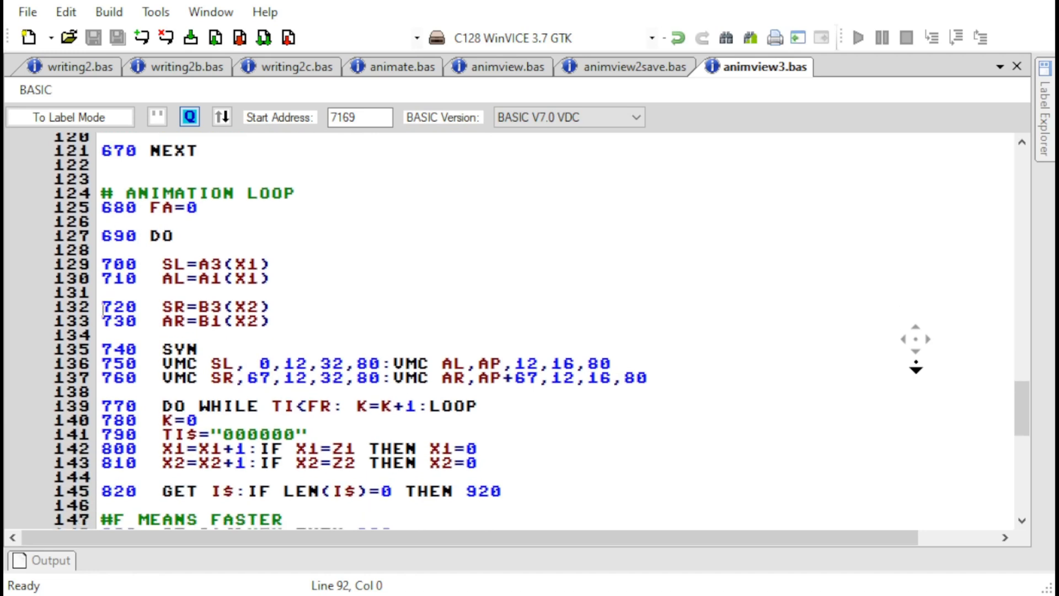
pyautogui.scroll(-3)
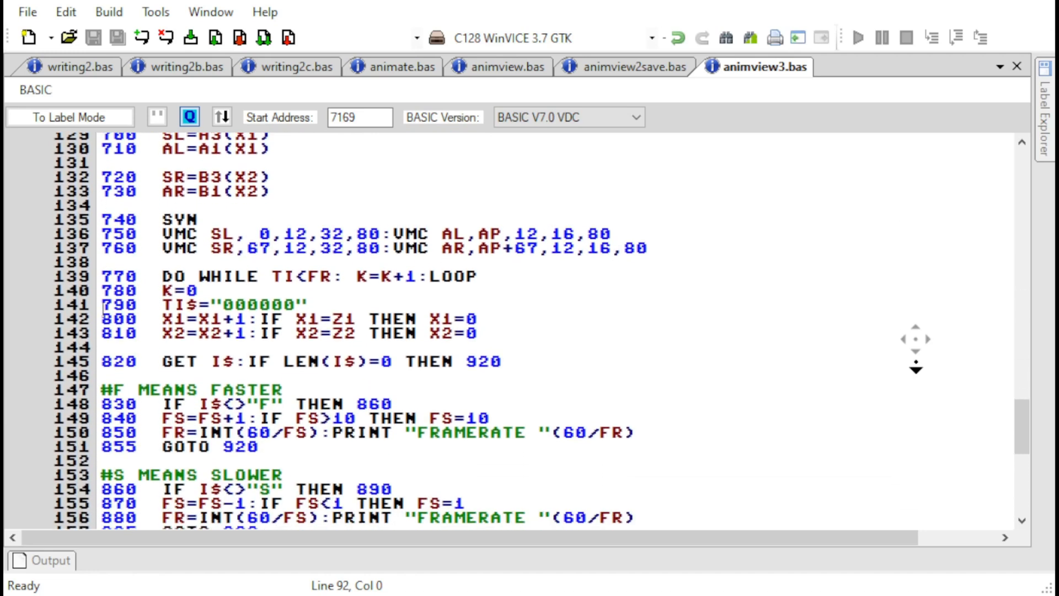
pyautogui.scroll(-3)
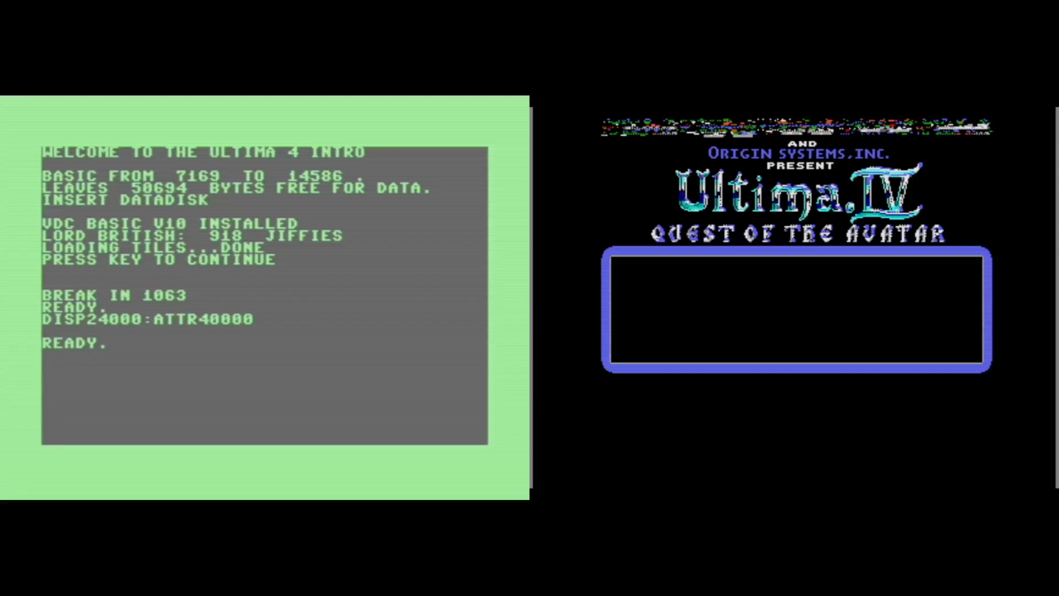
# Step: Enter the RG command at the READY prompt to bring up the tile-drawing loop
pyautogui.write('RG')
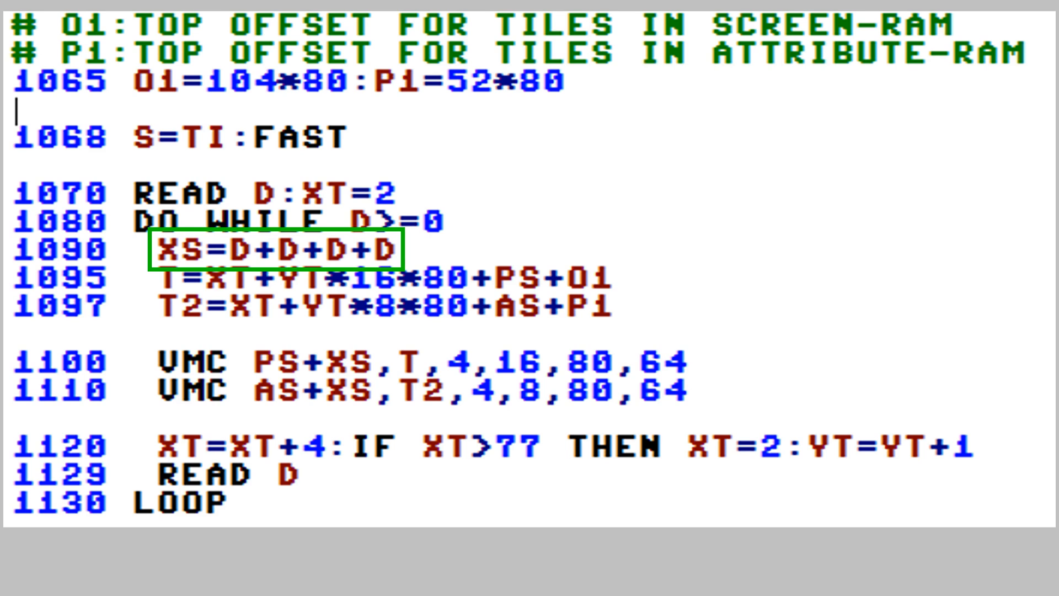
pyautogui.click(271, 251)
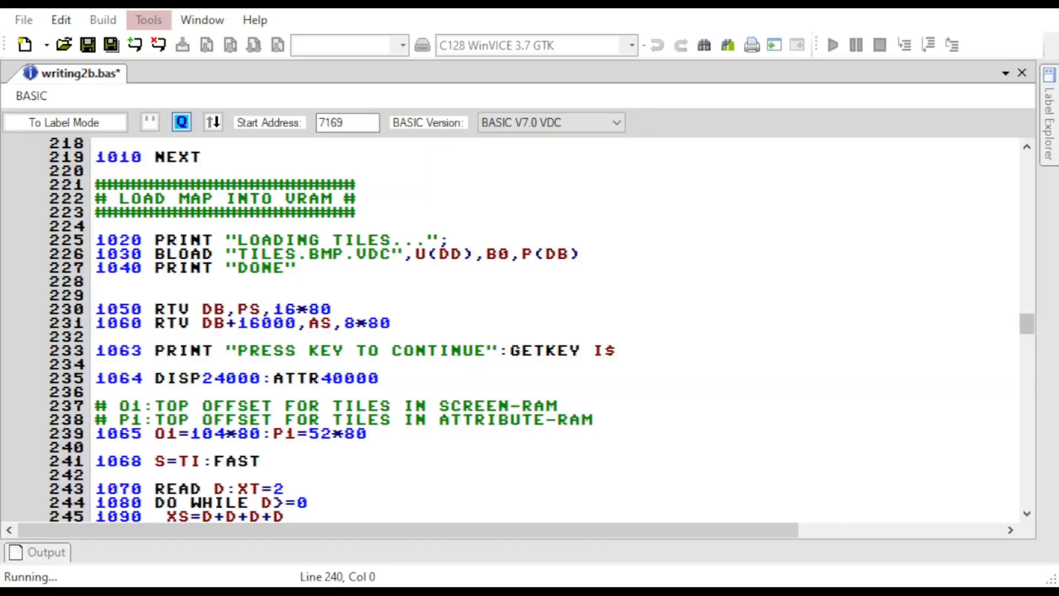
pyautogui.scroll(-3)
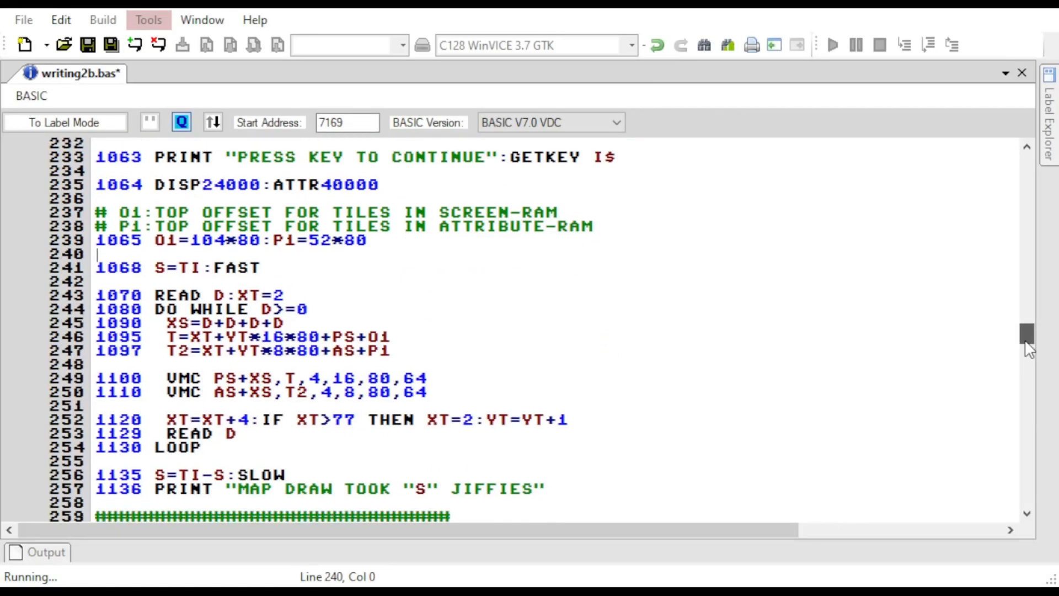
pyautogui.scroll(-3)
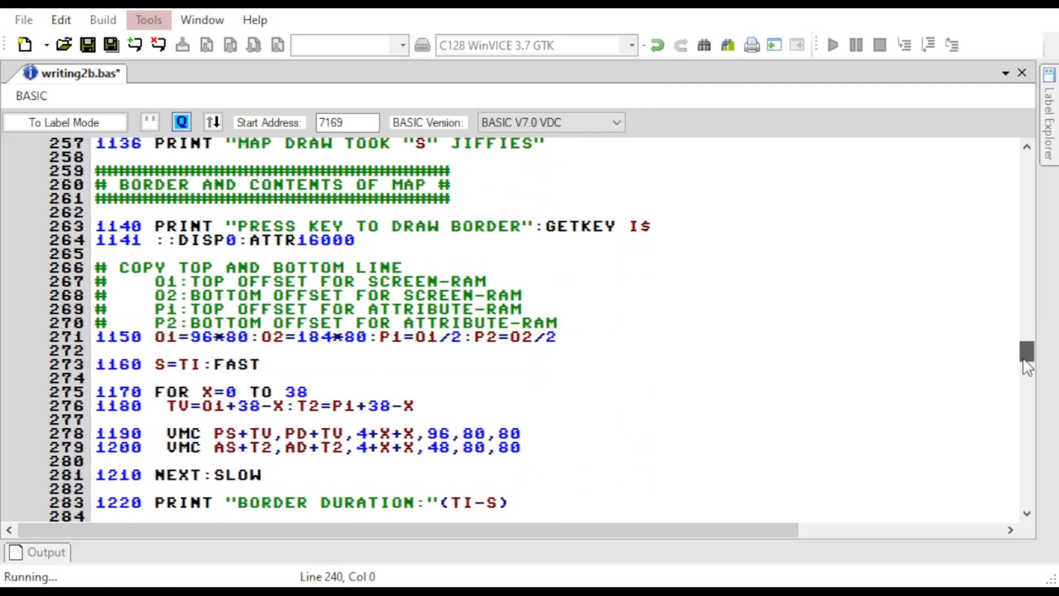
pyautogui.scroll(-3)
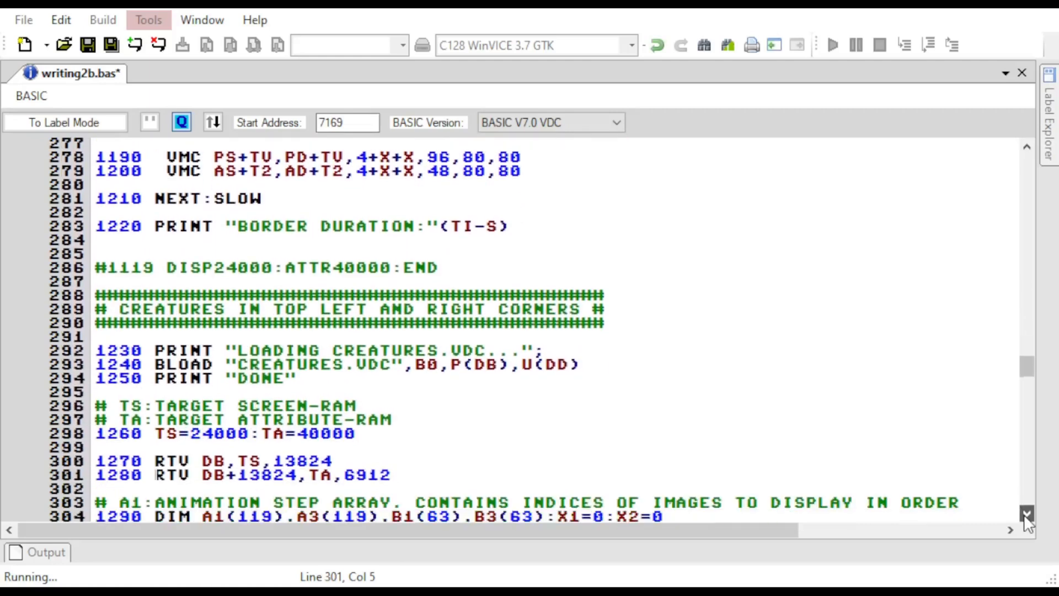
pyautogui.scroll(-3)
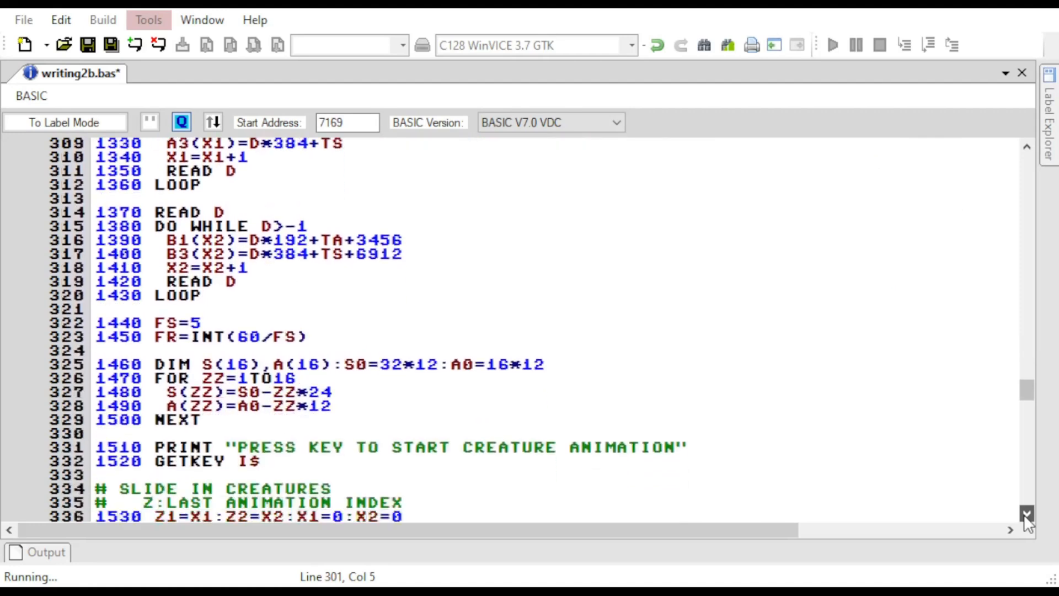
pyautogui.scroll(-3)
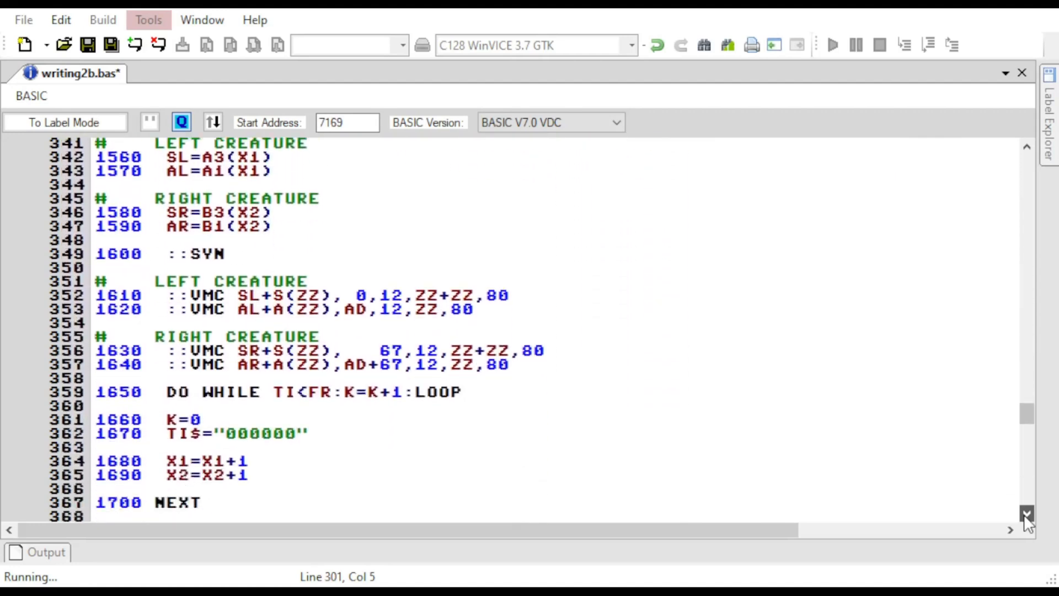
pyautogui.scroll(-3)
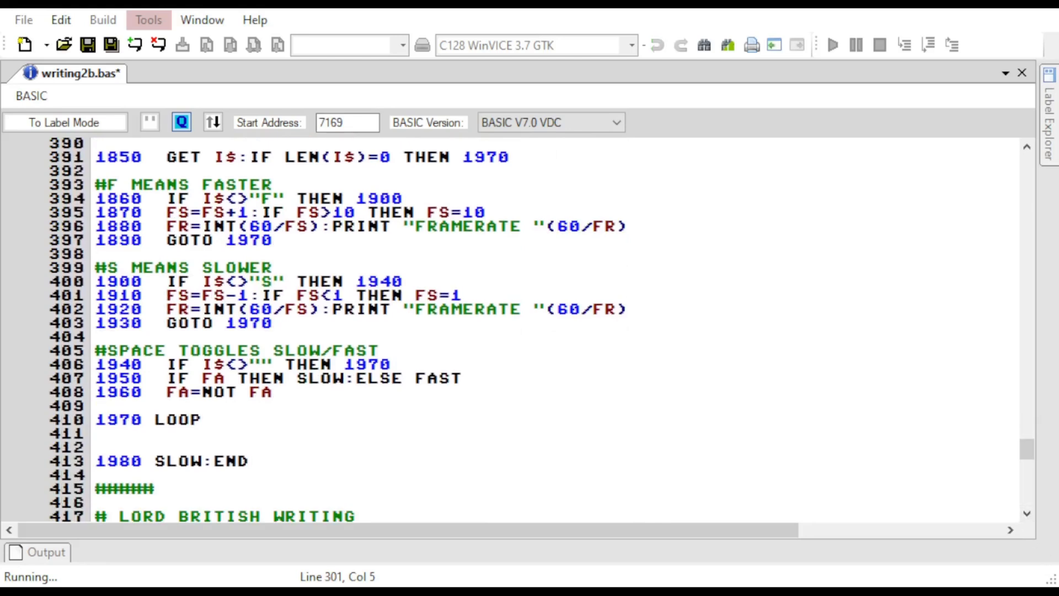
pyautogui.click(832, 44)
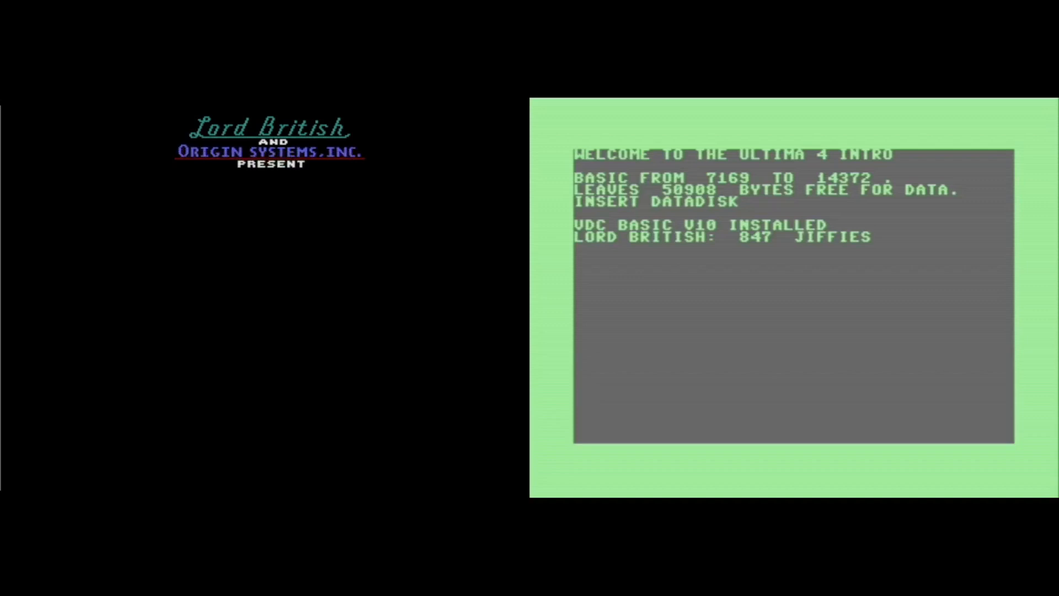